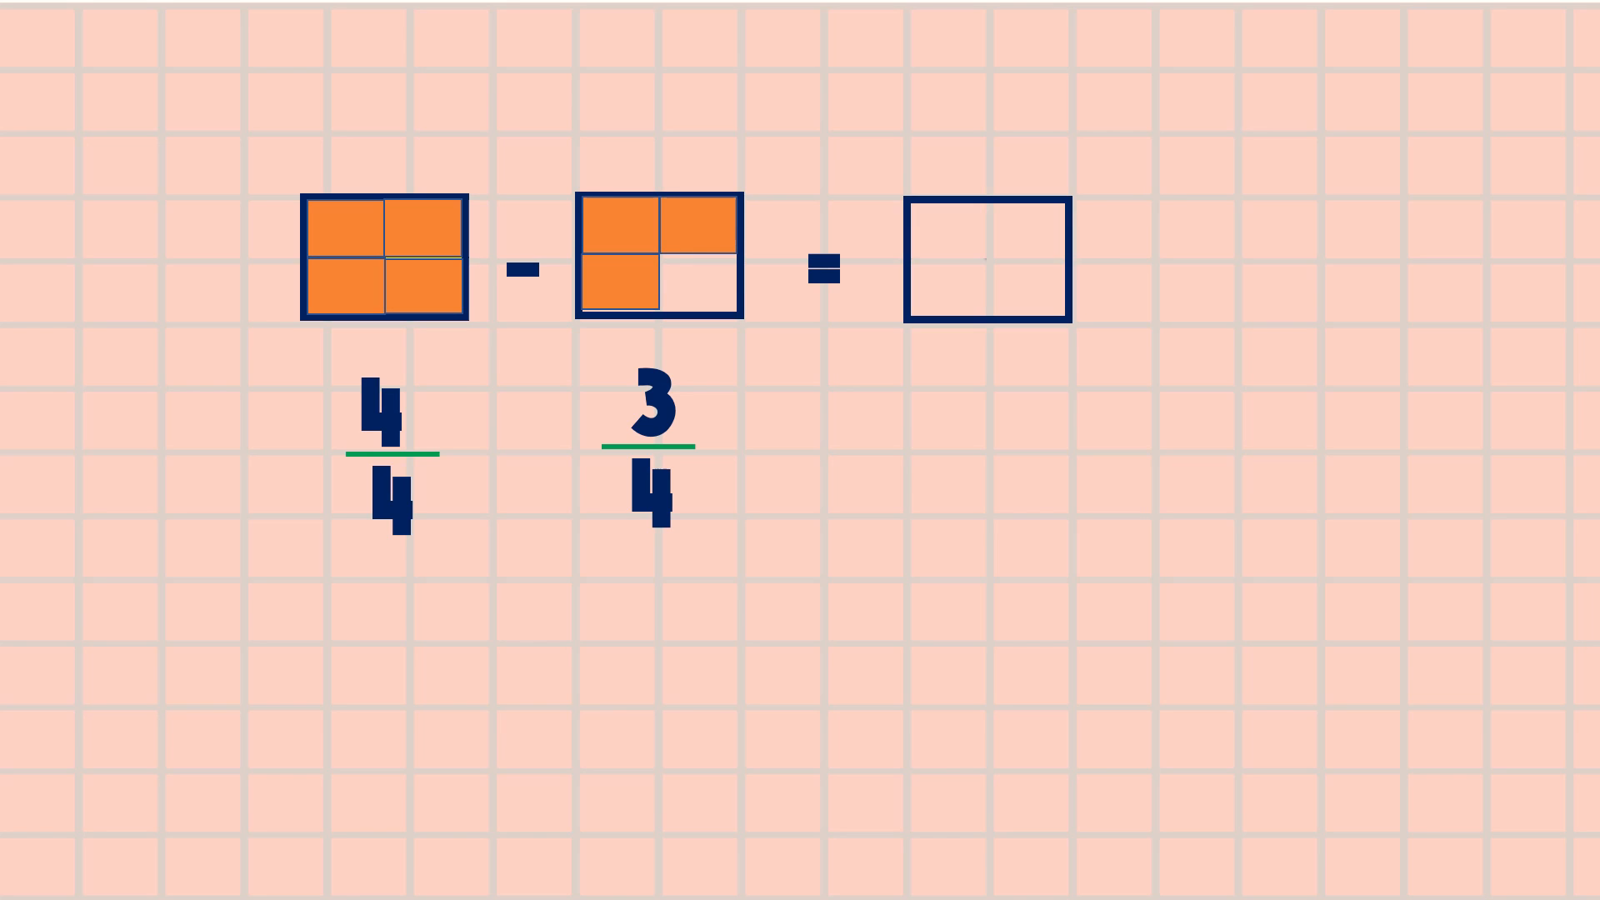
- Divide the answer box into quarters and shade one quarter yellow as the result of 4/4 − 3/4
{"action": "left_click", "coordinate": [952, 237]}
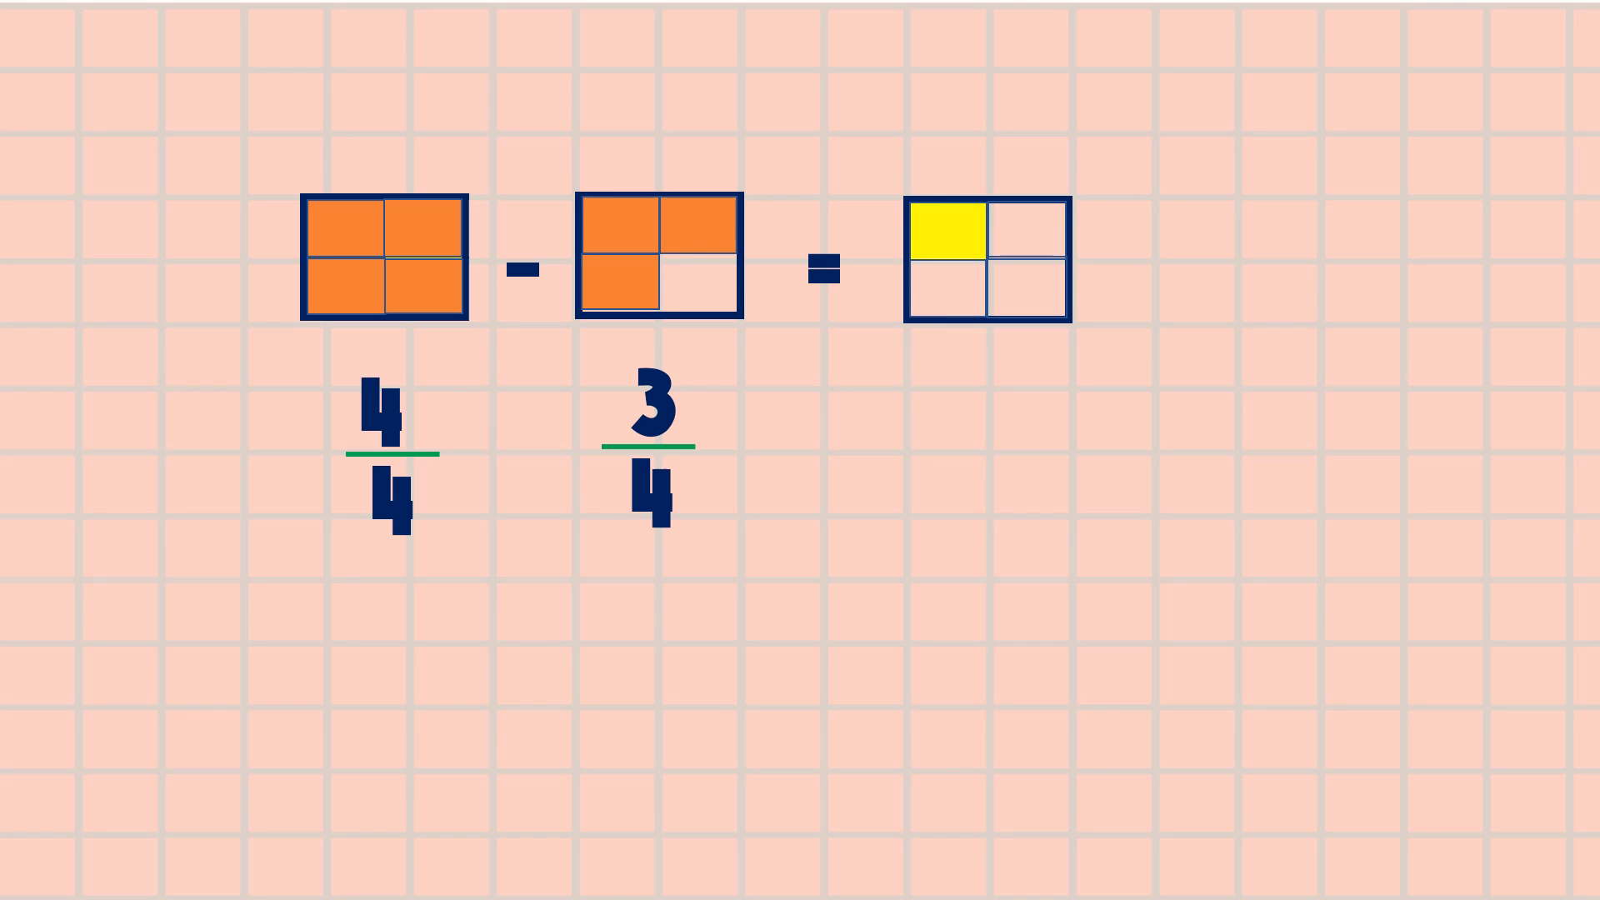